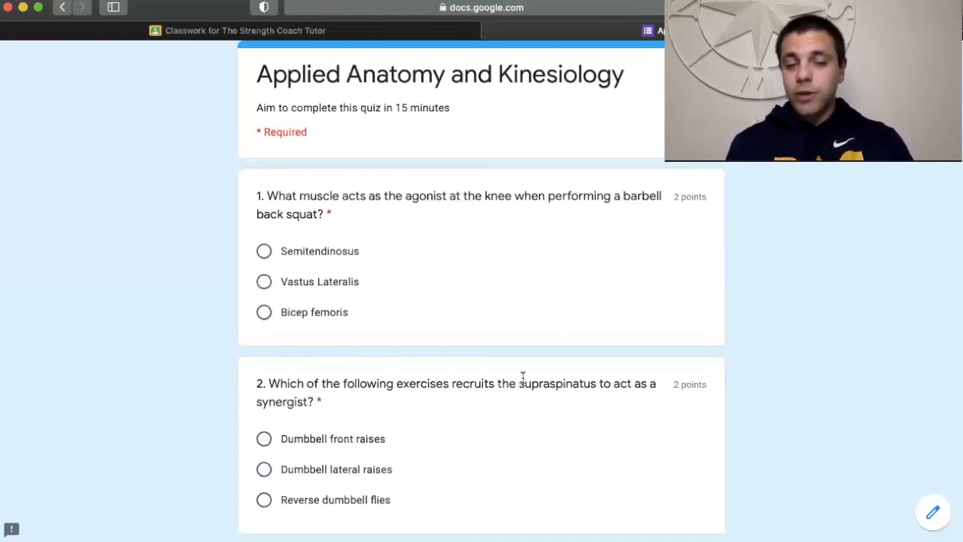
mouse_move(322, 292)
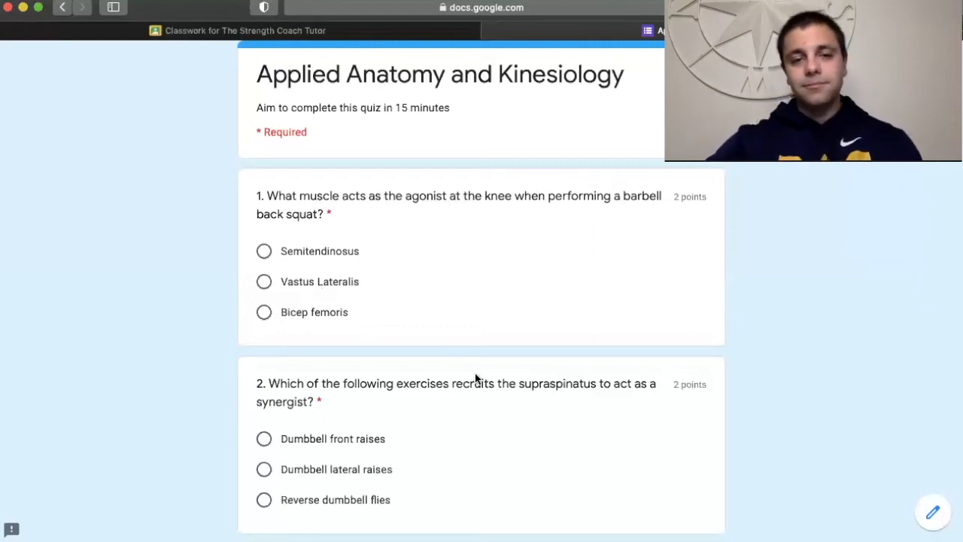
scroll(down, 3)
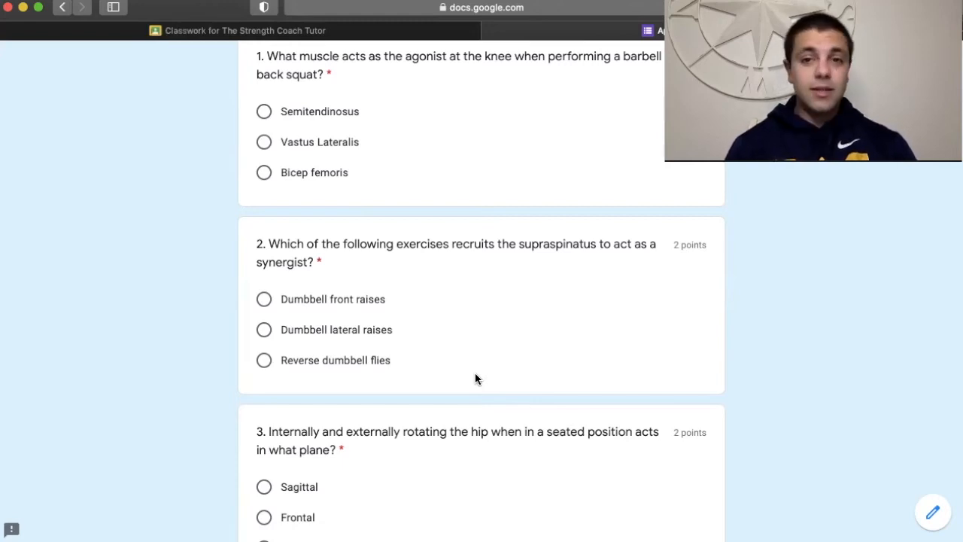
mouse_move(334, 308)
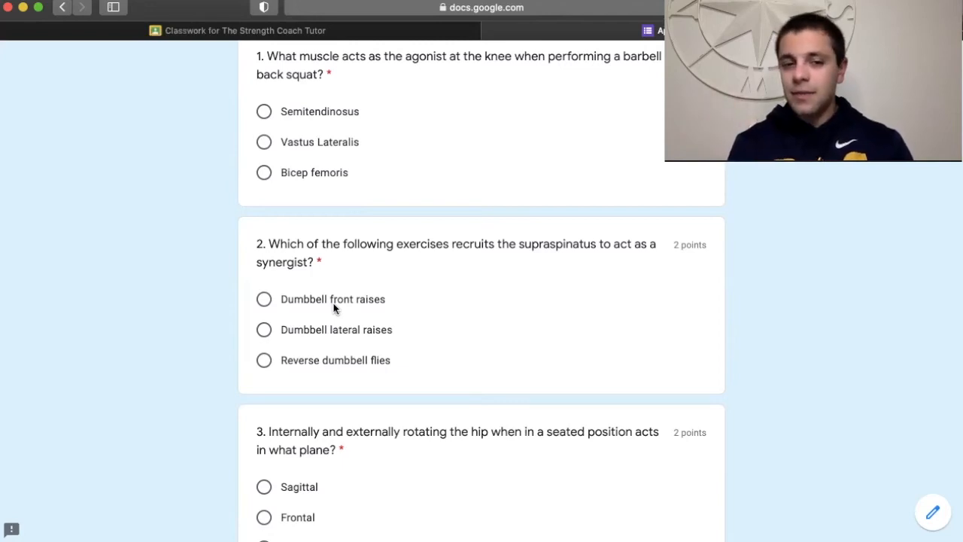
mouse_move(334, 332)
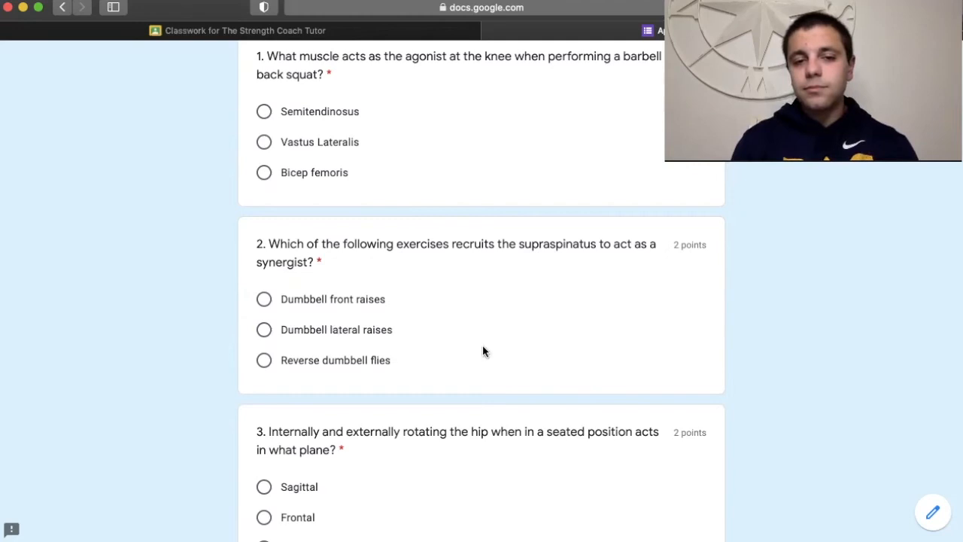
scroll(down, 3)
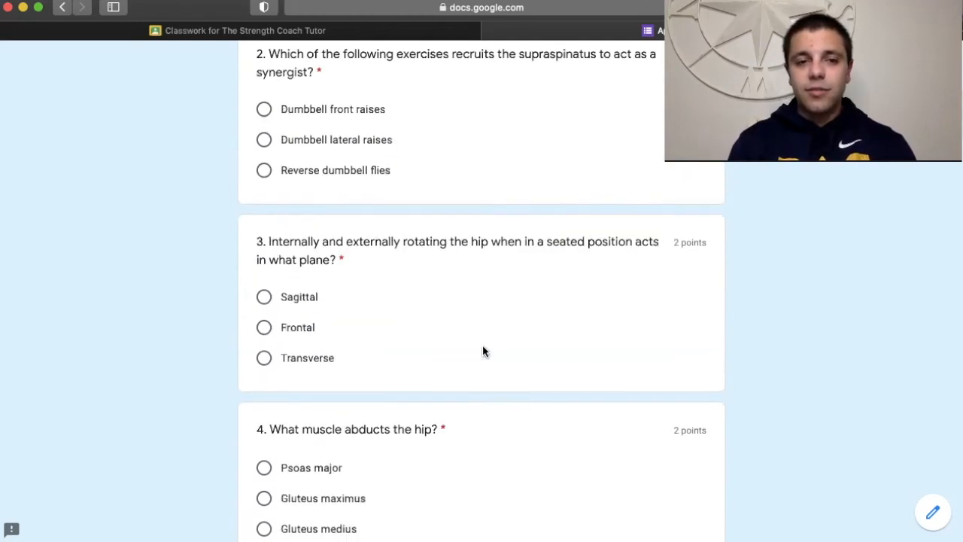
scroll(down, 3)
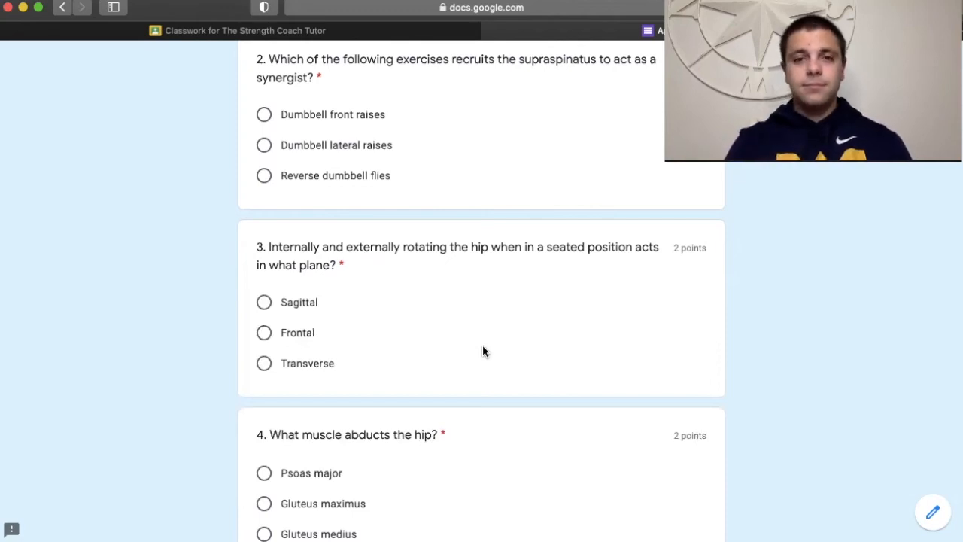
scroll(down, 3)
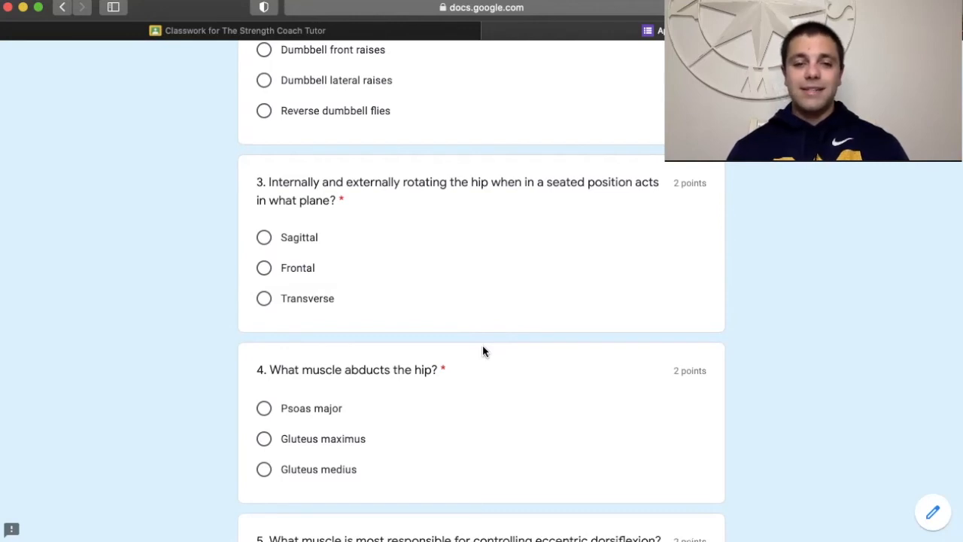
scroll(down, 3)
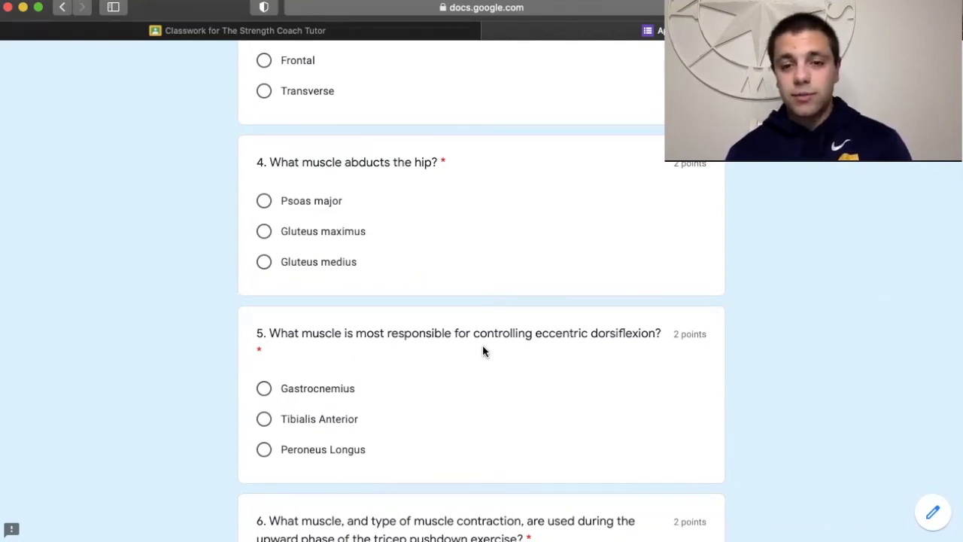
mouse_move(437, 346)
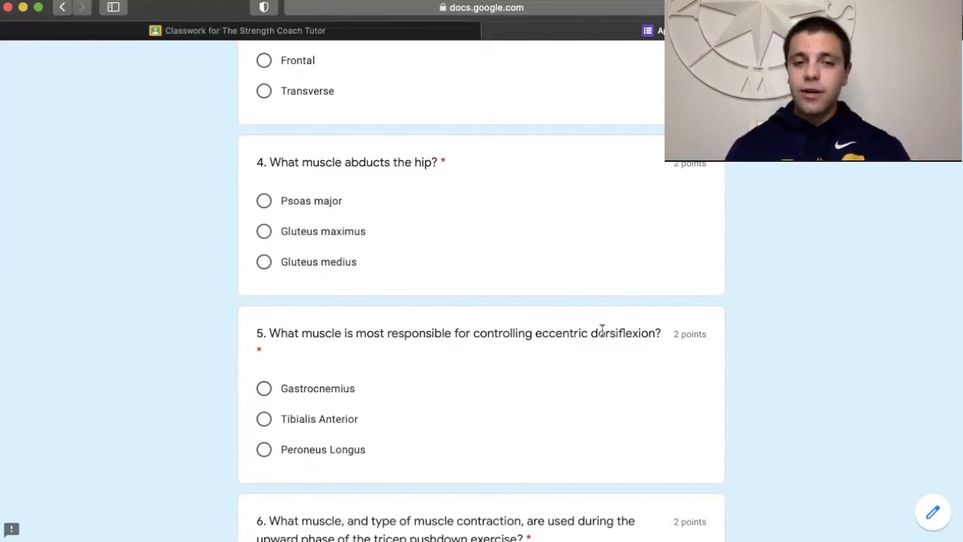
mouse_move(547, 387)
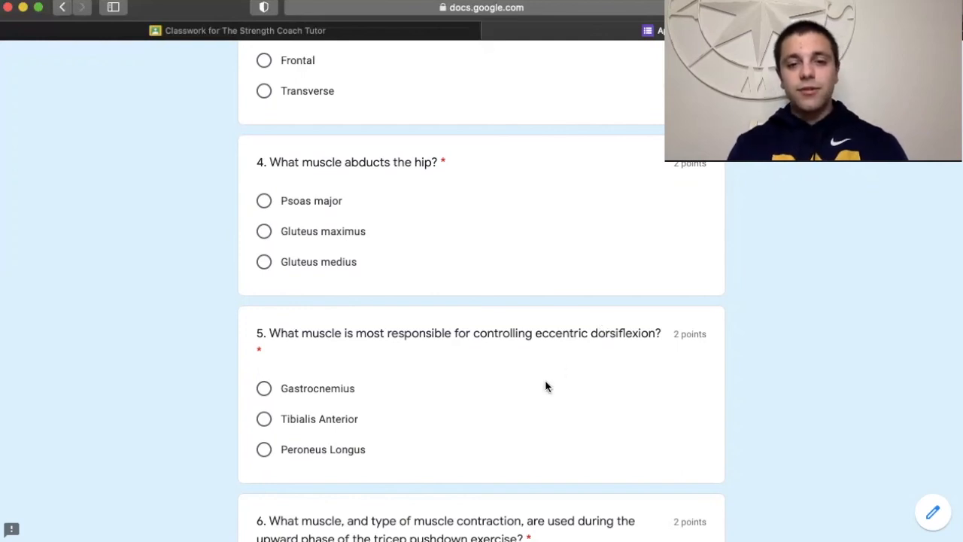
mouse_move(343, 403)
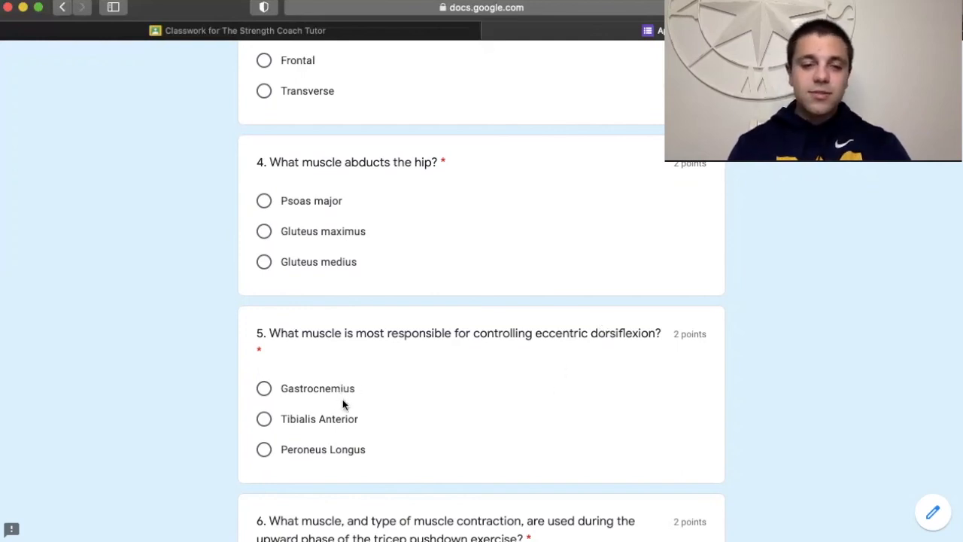